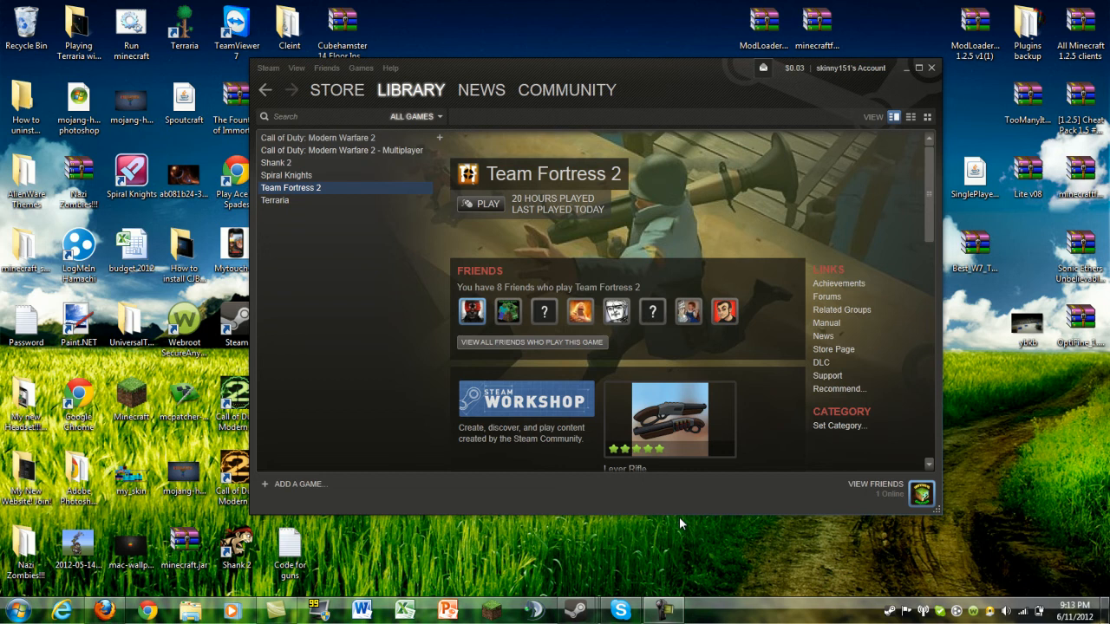
pyautogui.moveTo(725, 406)
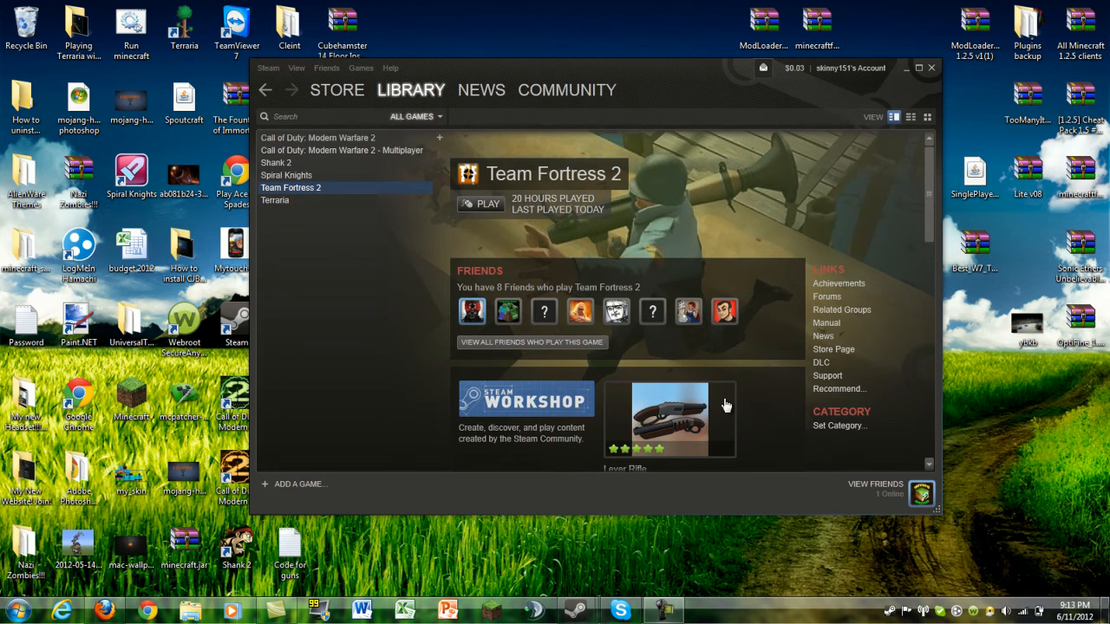
# Step: Browse the Steam store briefly, return to the library and bring up actions for Team Fortress 2
pyautogui.scroll(-3)
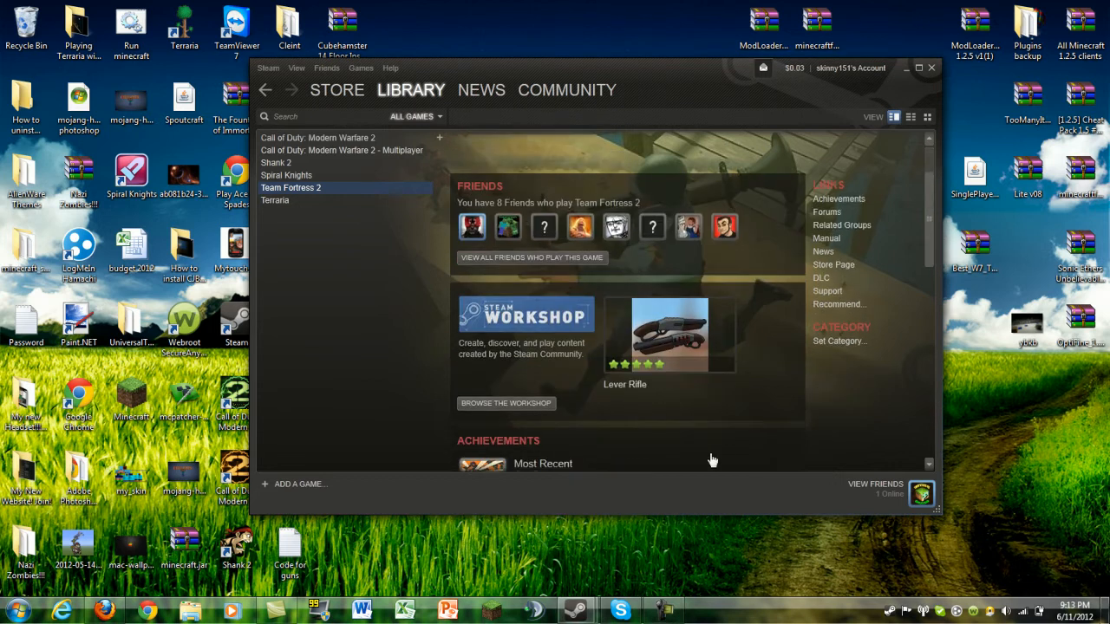
pyautogui.scroll(-3)
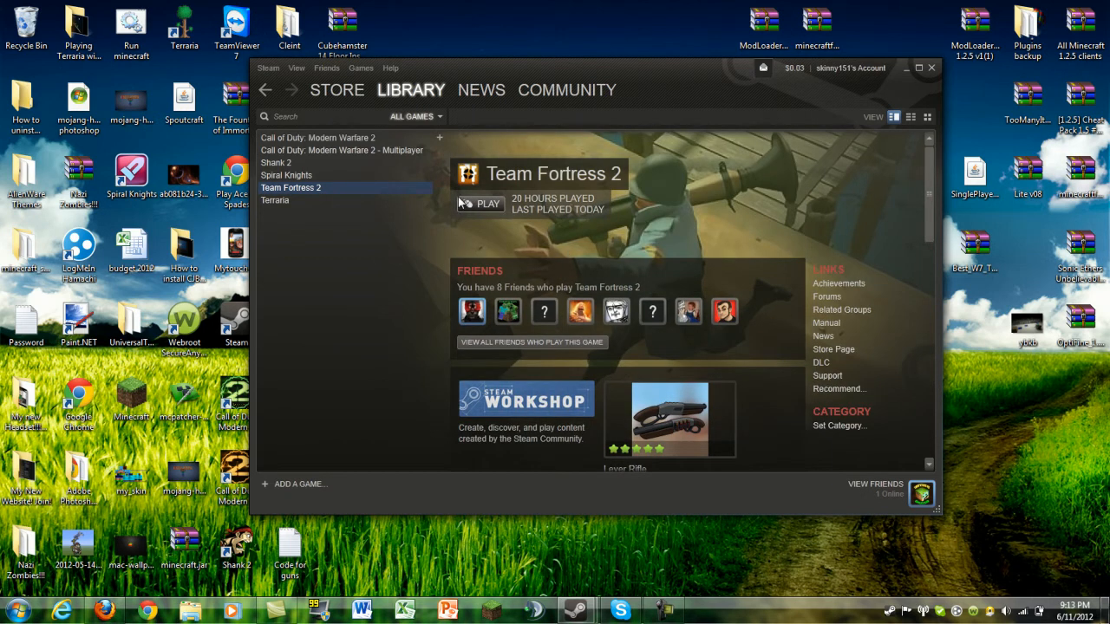
pyautogui.moveTo(418, 424)
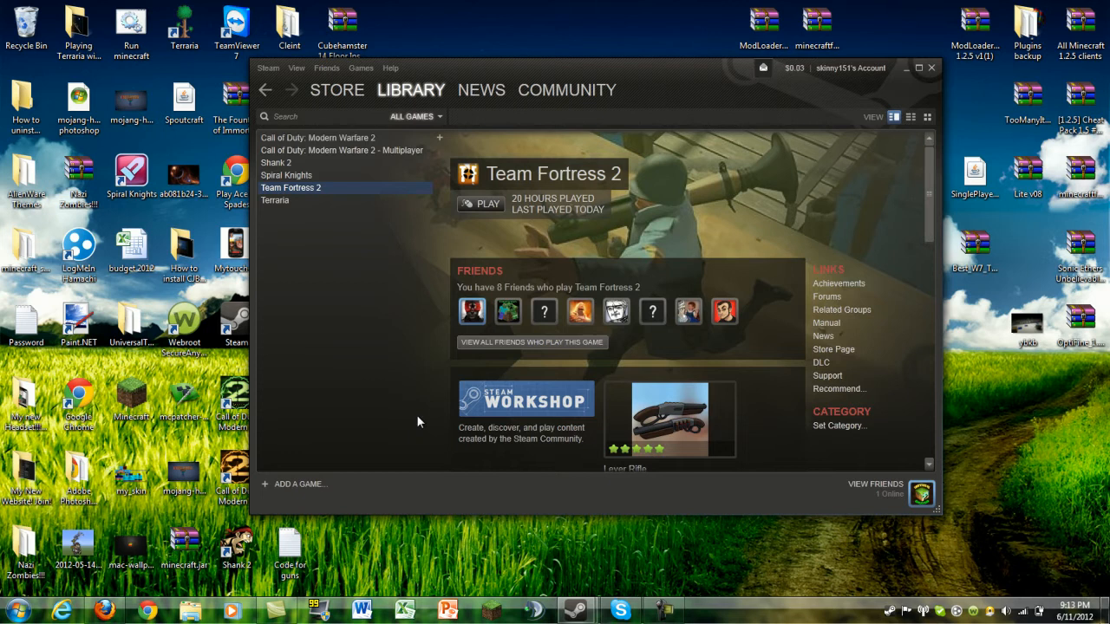
pyautogui.moveTo(607, 15)
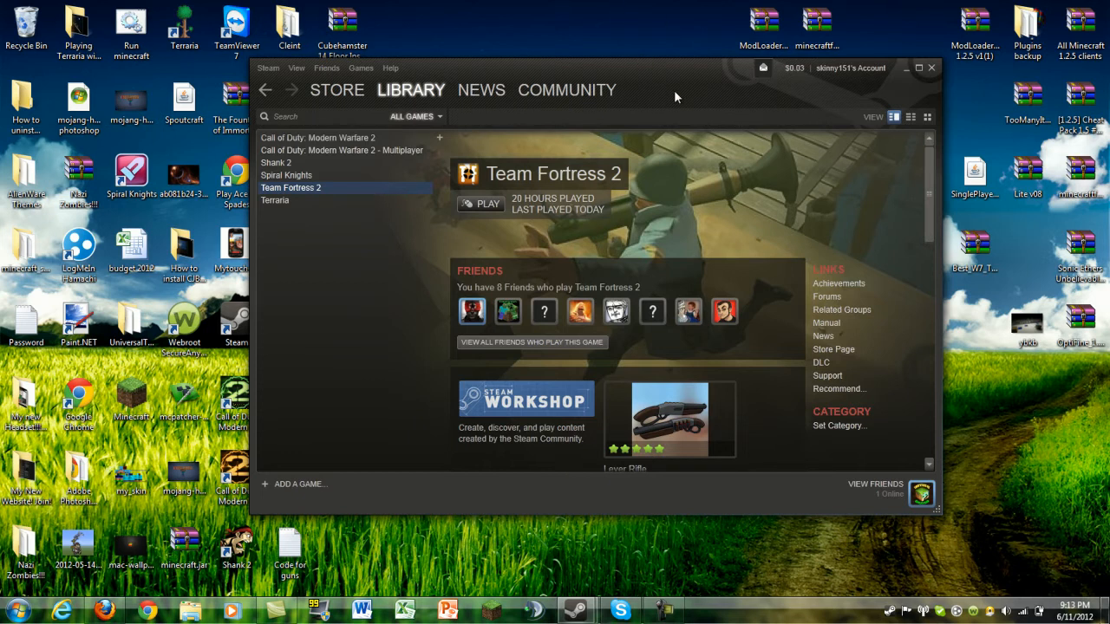
pyautogui.moveTo(410, 321)
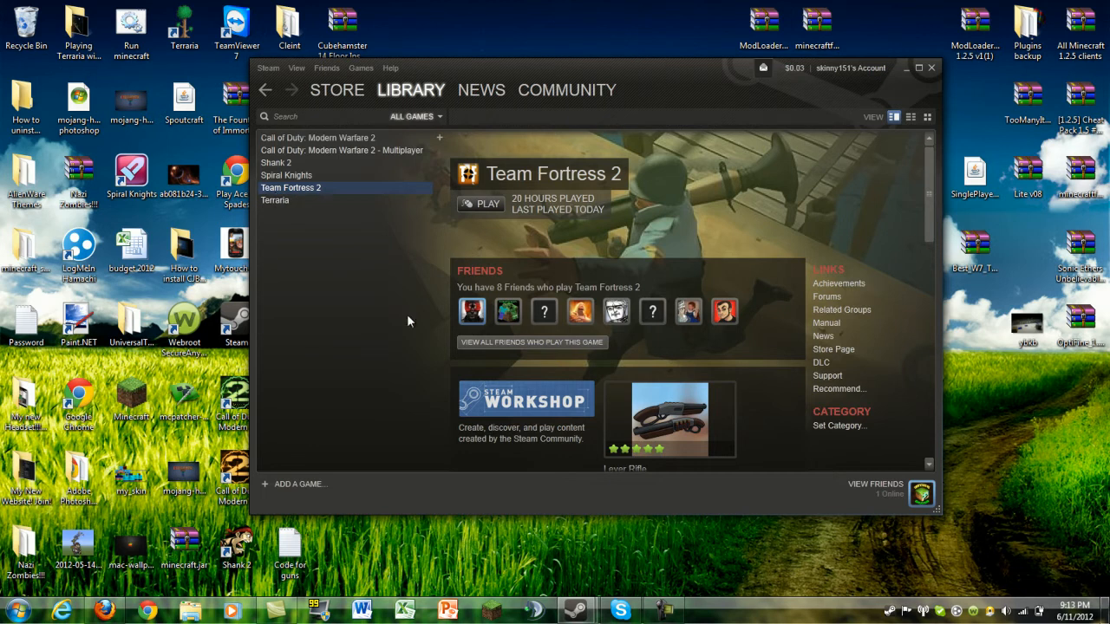
pyautogui.moveTo(512, 229)
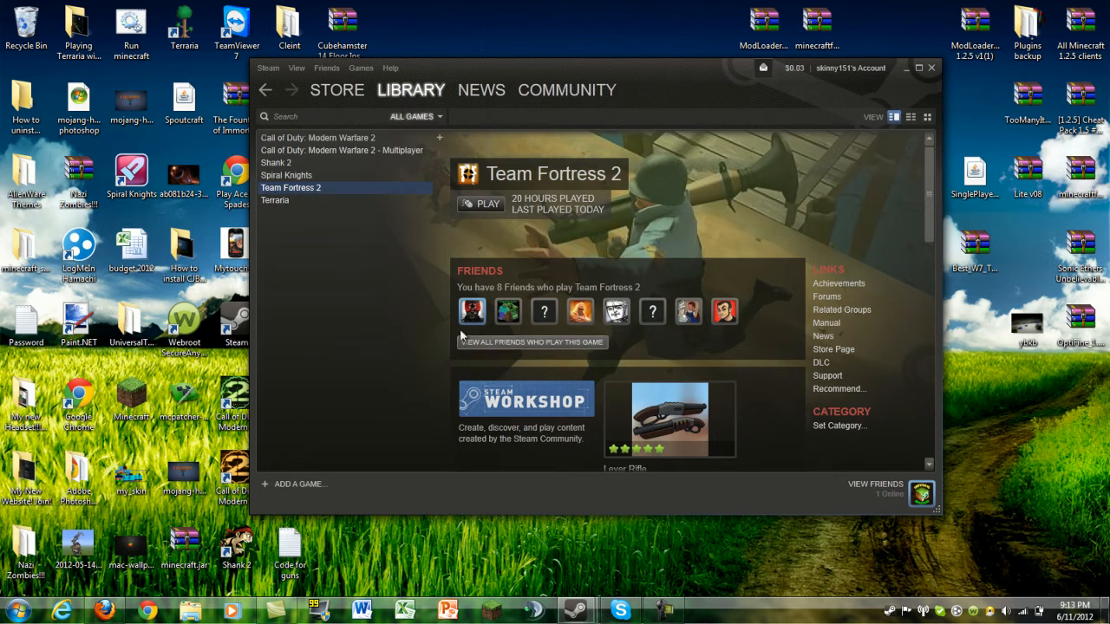
pyautogui.moveTo(380, 581)
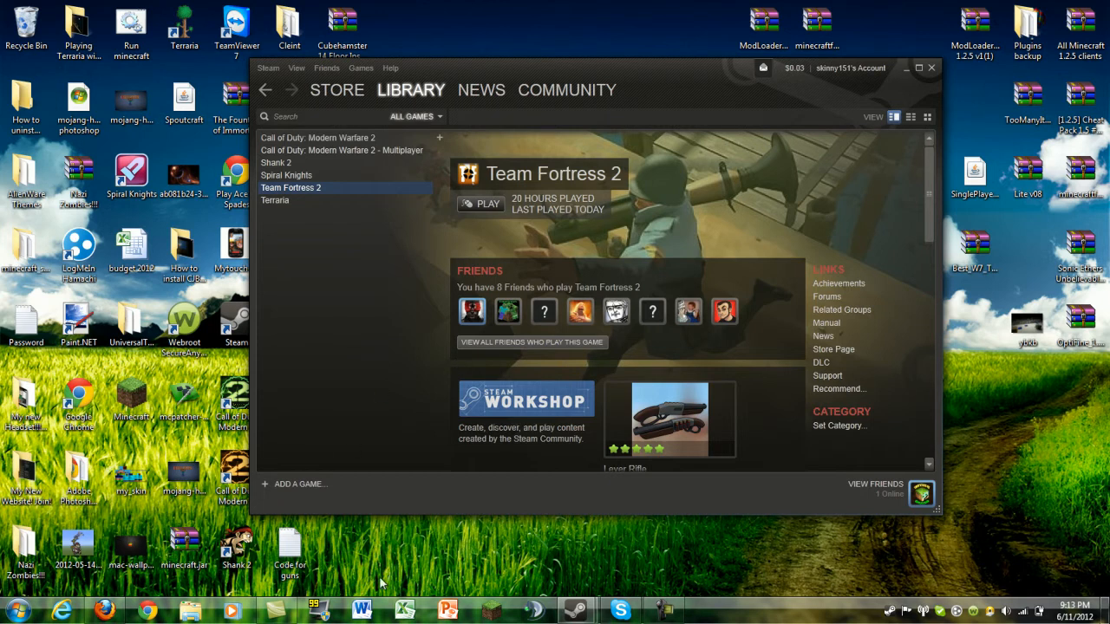
pyautogui.moveTo(208, 555)
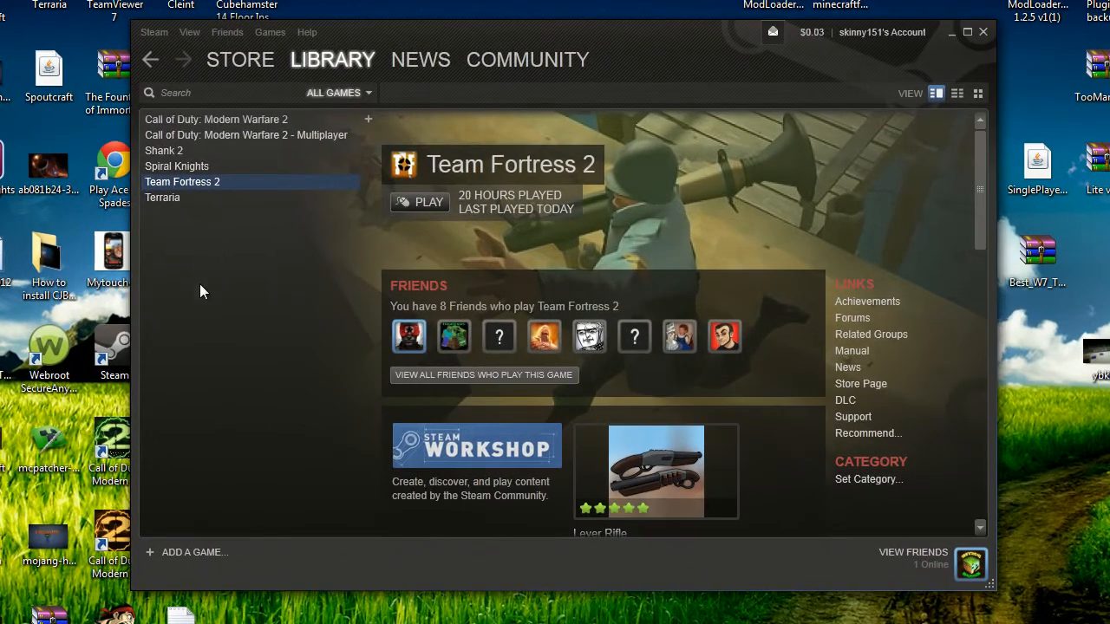
pyautogui.click(240, 58)
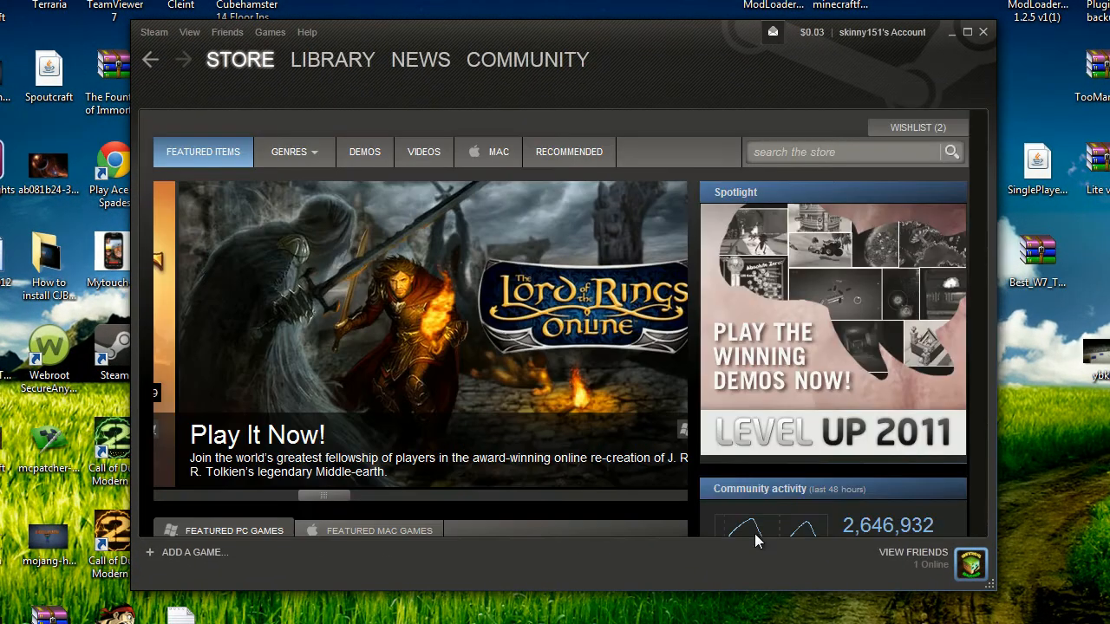
pyautogui.click(295, 153)
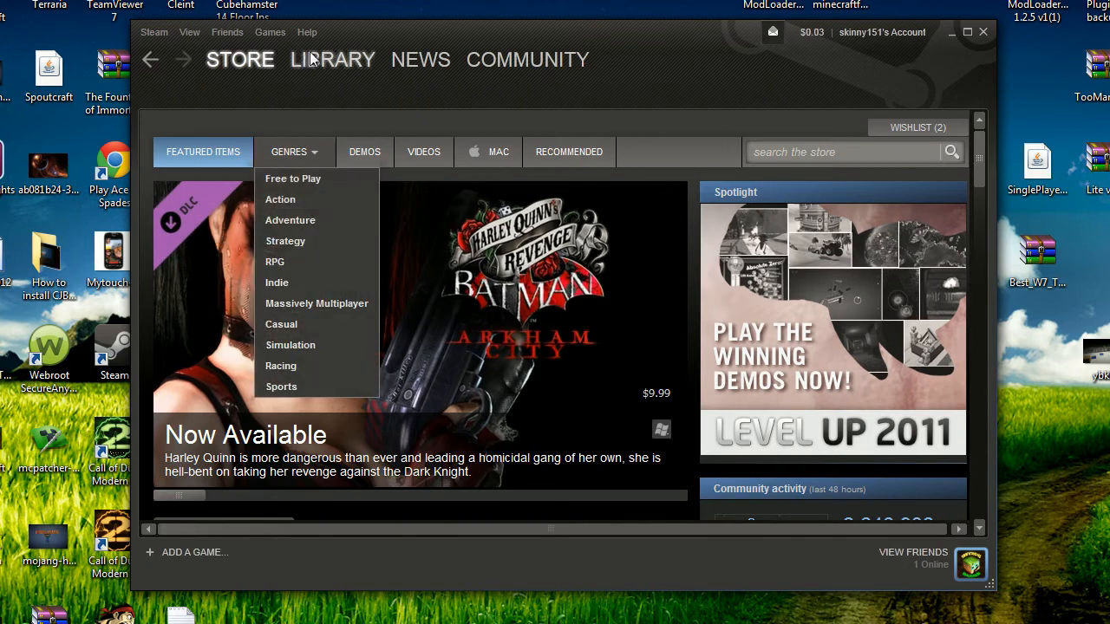
pyautogui.click(333, 59)
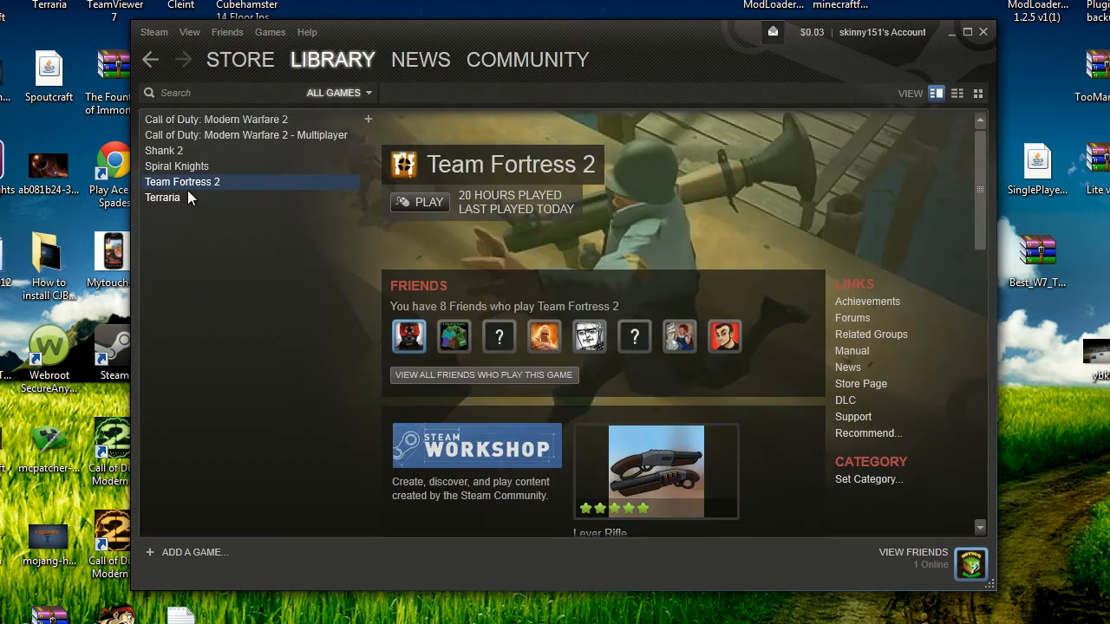
pyautogui.rightClick(182, 182)
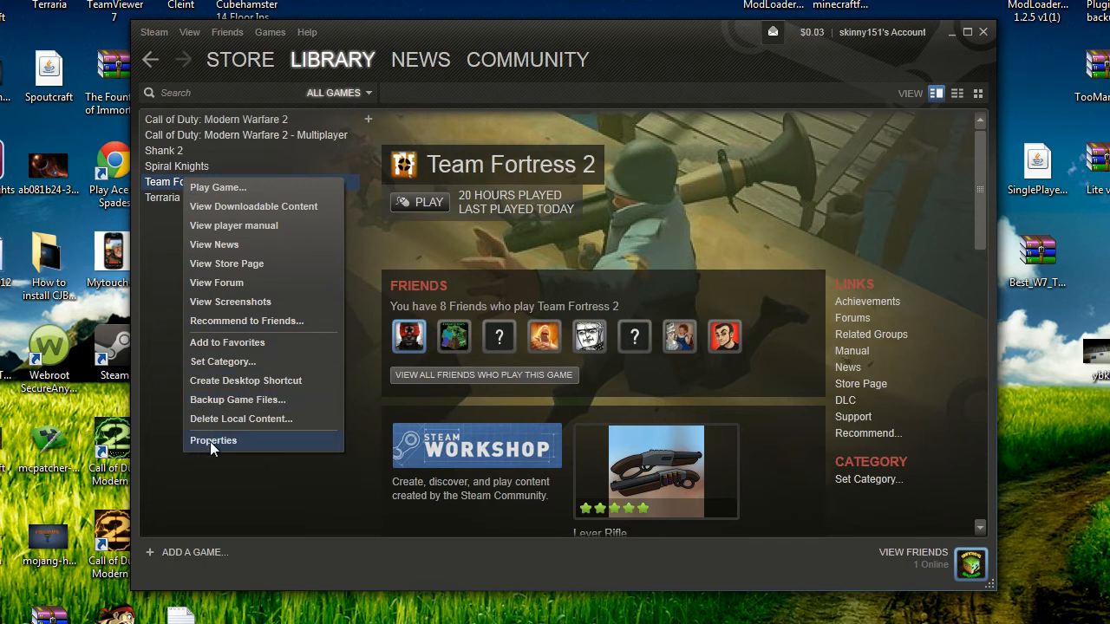
# Step: Open Team Fortress 2's Properties and its Set Launch Options box
pyautogui.click(212, 441)
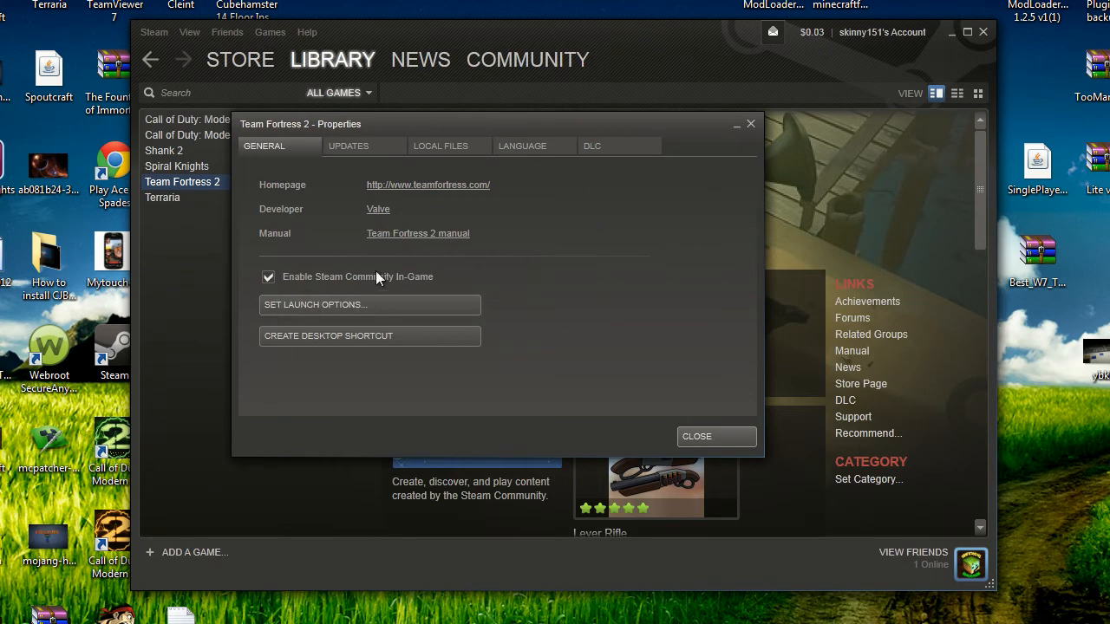
pyautogui.moveTo(416, 292)
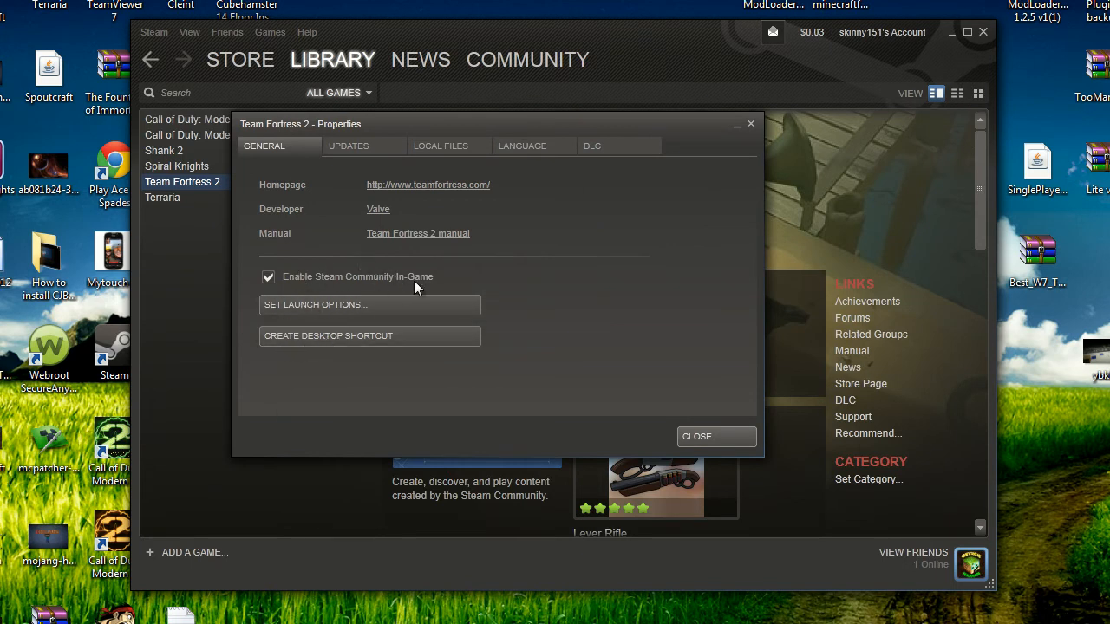
pyautogui.click(315, 306)
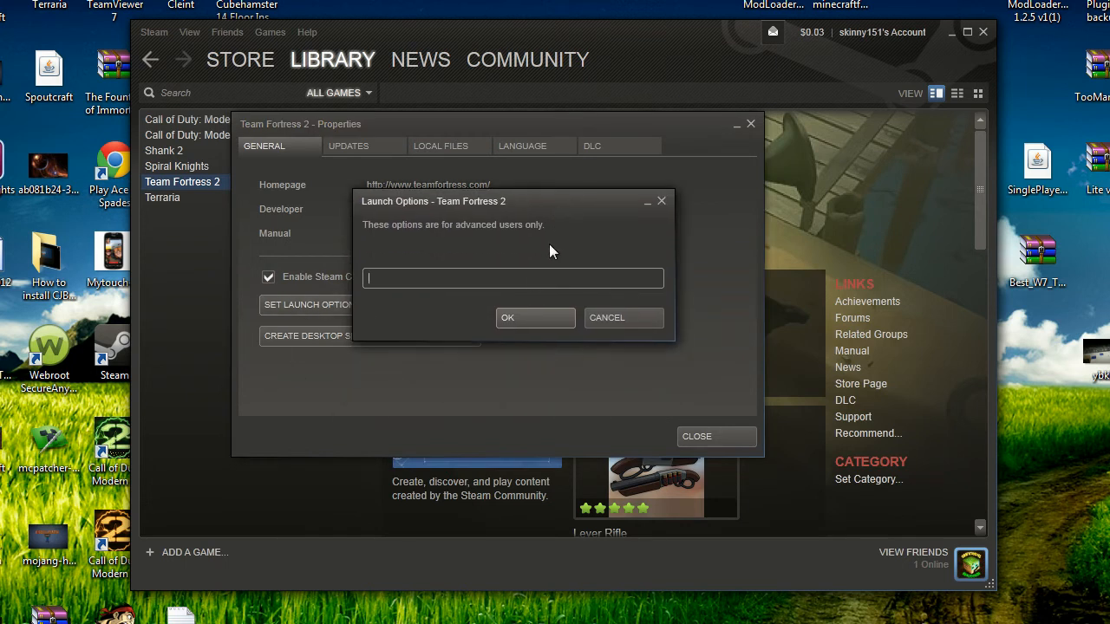
# Step: Paste '-dxlevel 81' into the launch options field and confirm it
pyautogui.rightClick(514, 278)
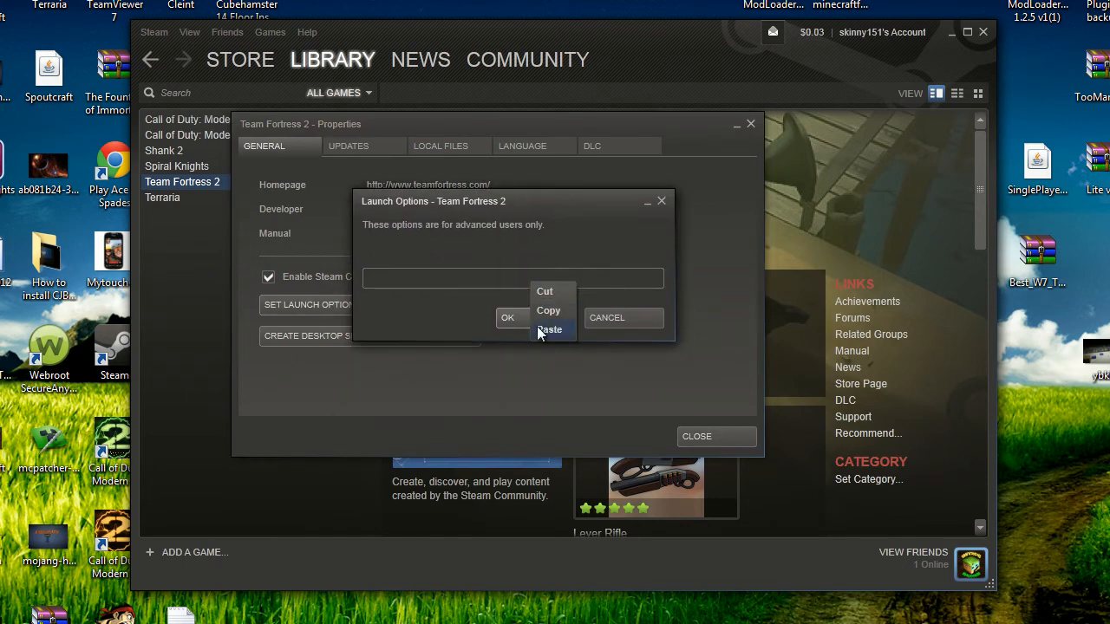
pyautogui.click(550, 329)
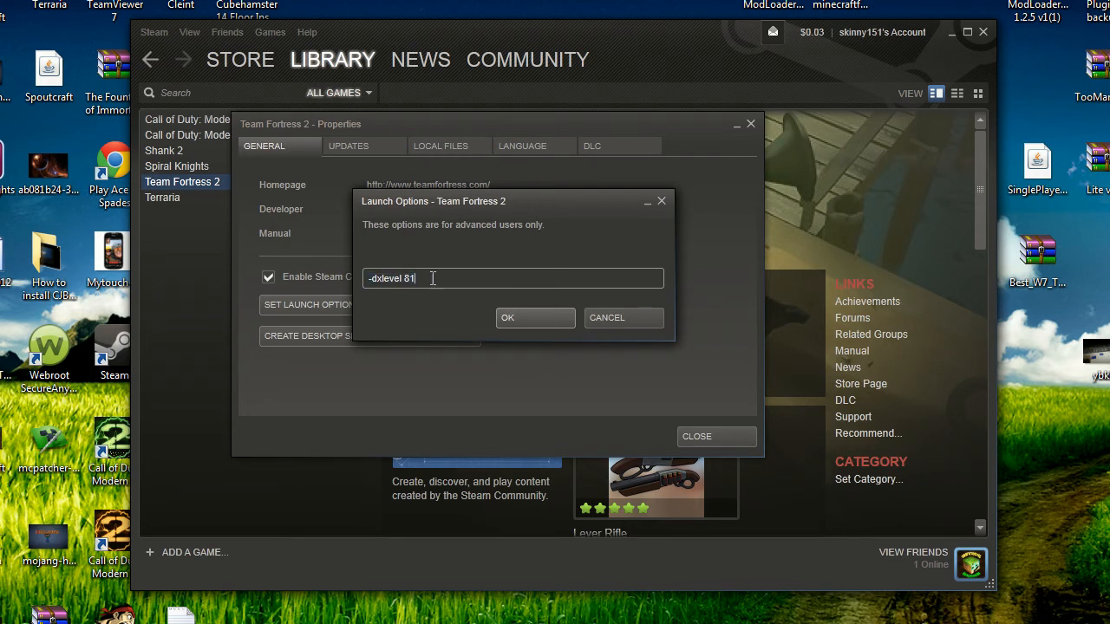
pyautogui.click(534, 317)
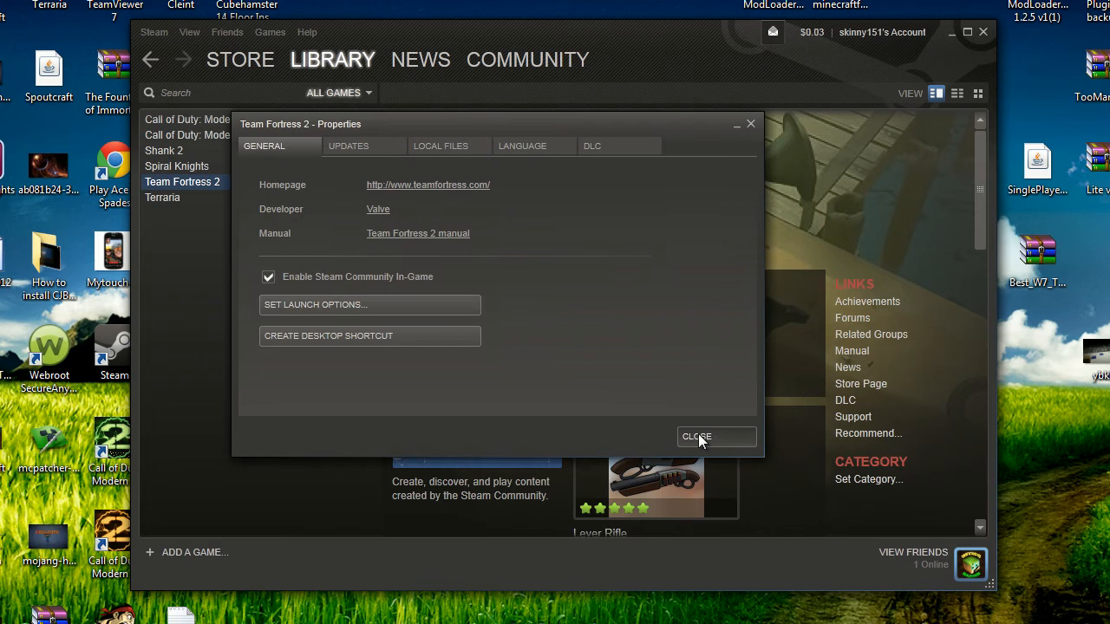
# Step: Close the Properties dialog, leaving Team Fortress 2's library page
pyautogui.click(714, 437)
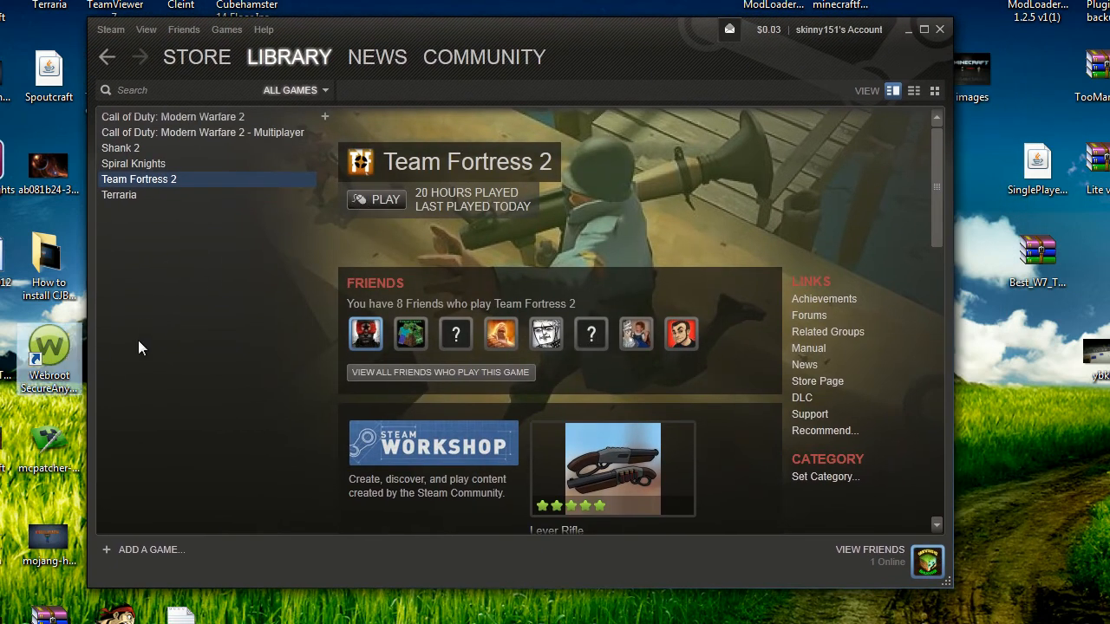
pyautogui.moveTo(260, 45)
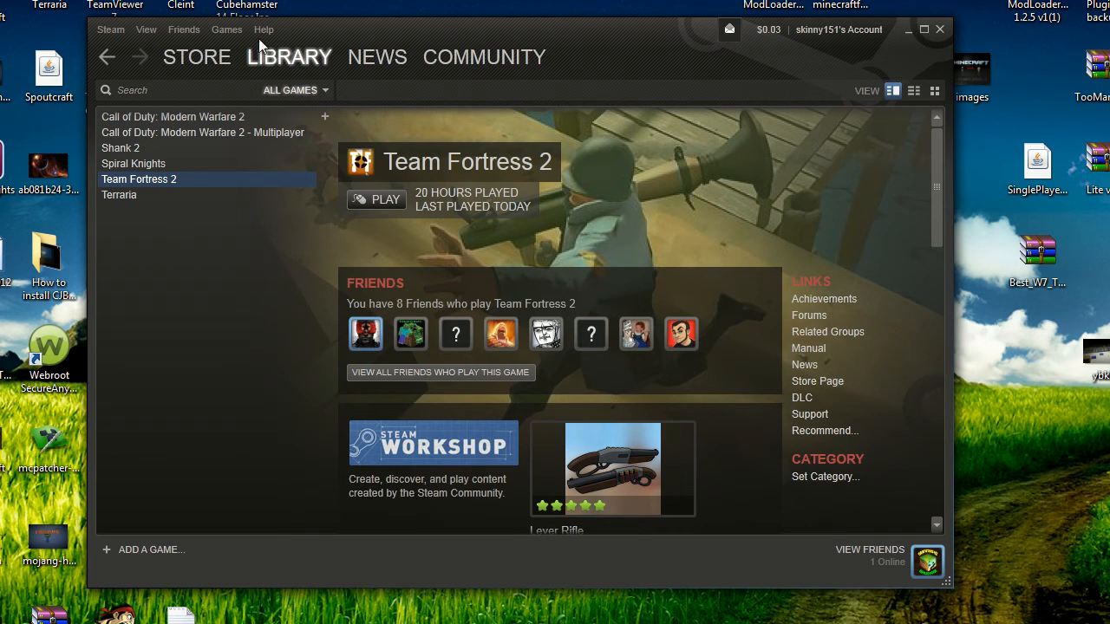
pyautogui.moveTo(198, 58)
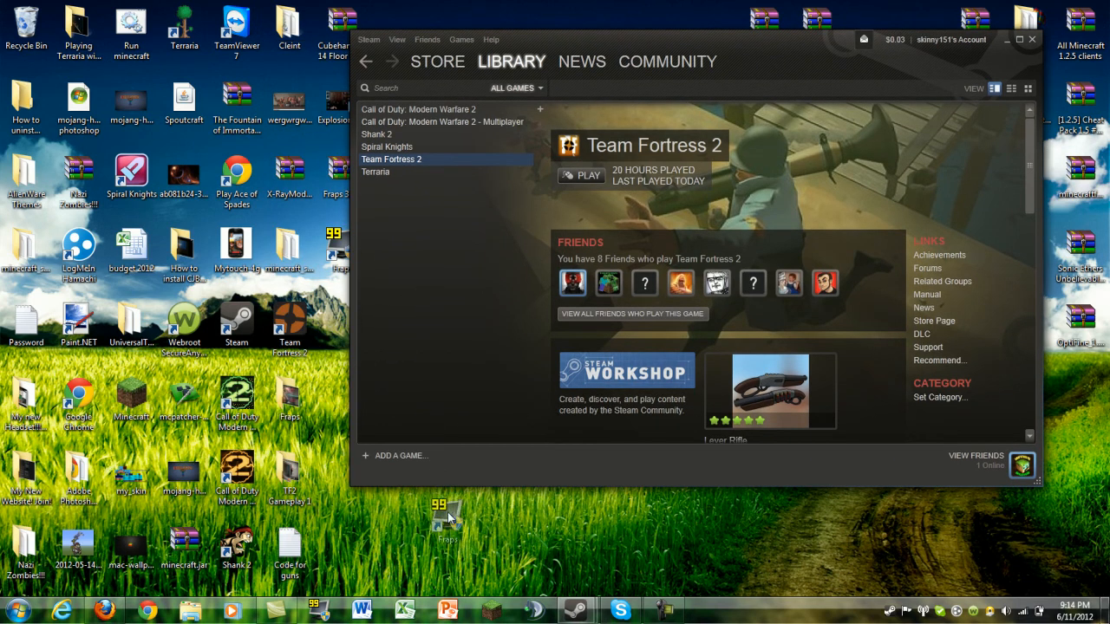
pyautogui.moveTo(593, 85)
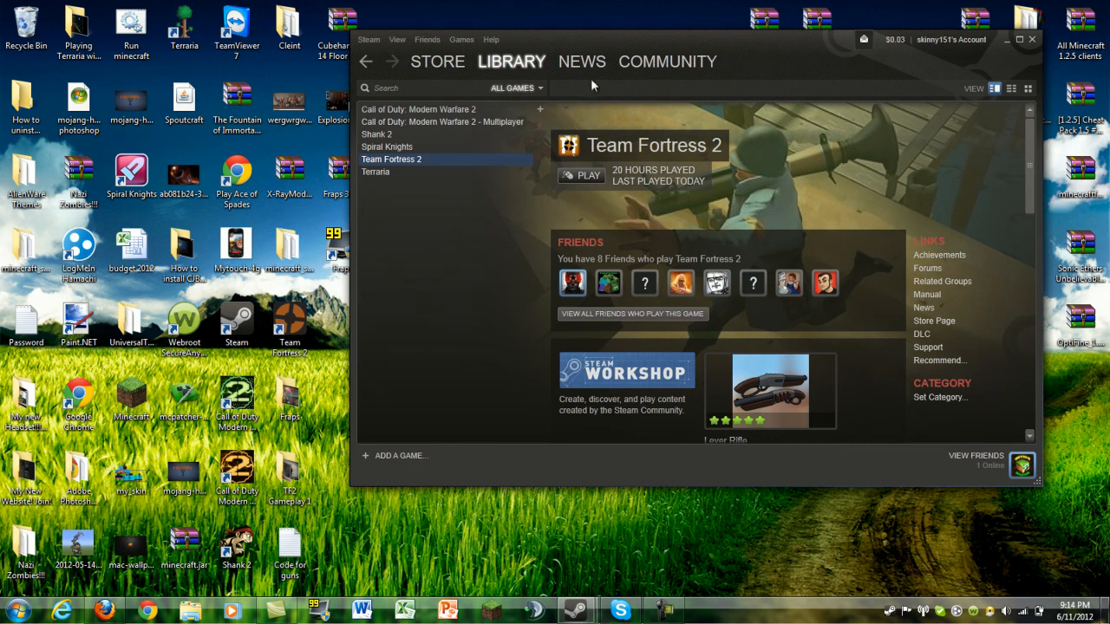